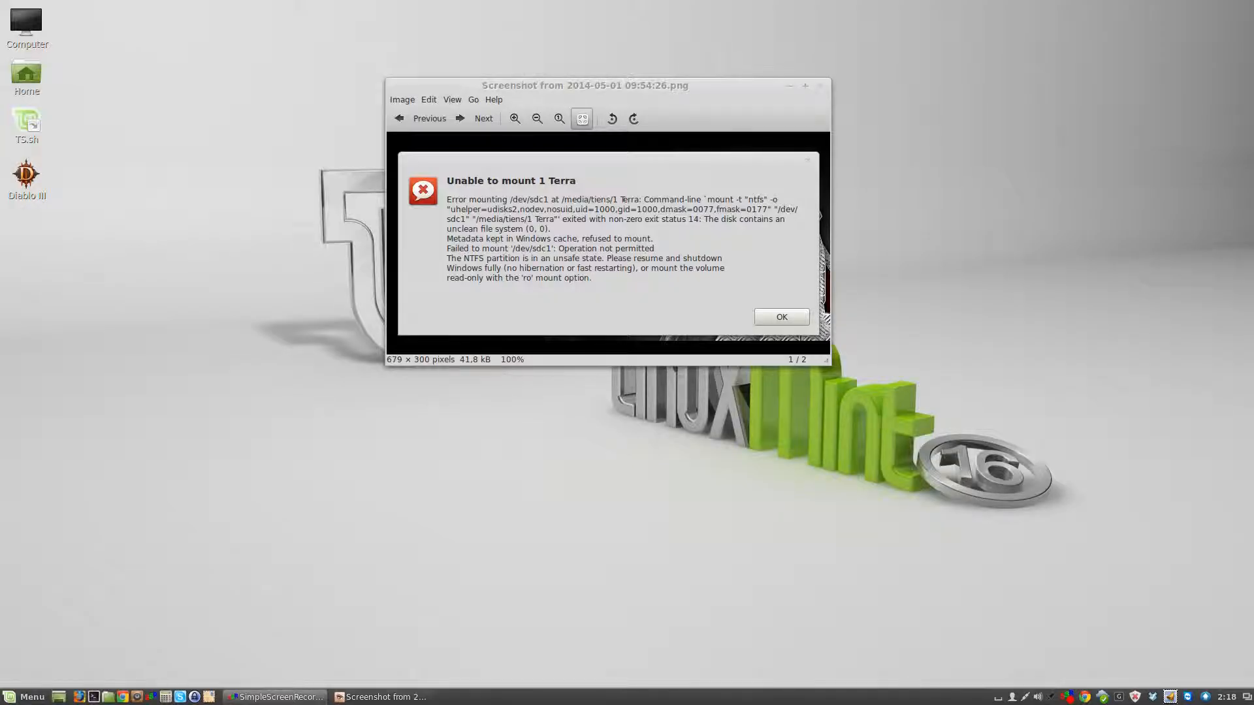
mouse_move(626, 502)
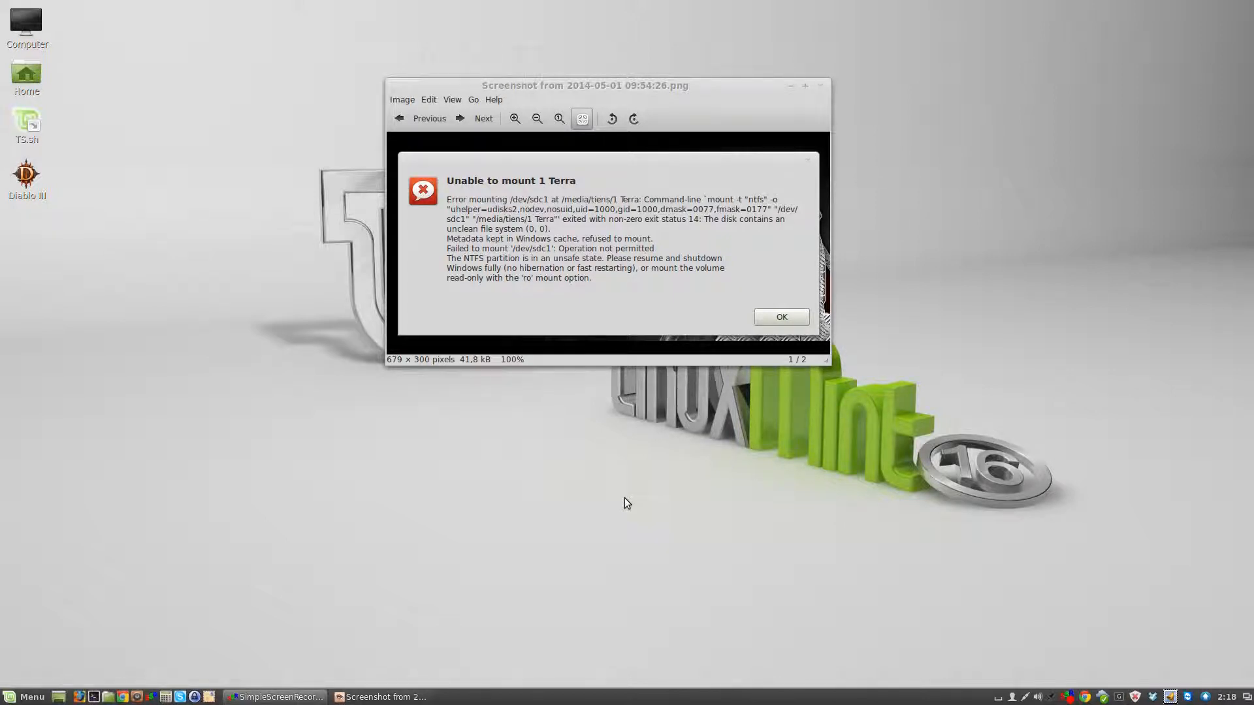
mouse_move(641, 288)
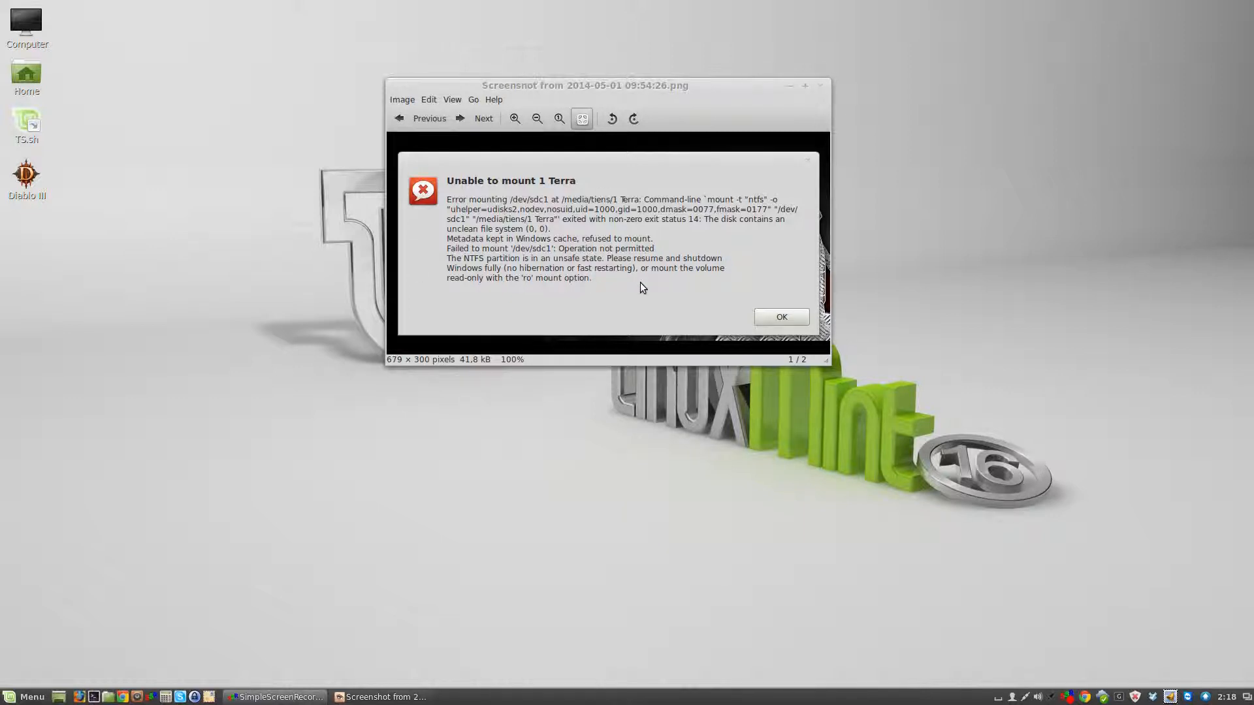
mouse_move(593, 299)
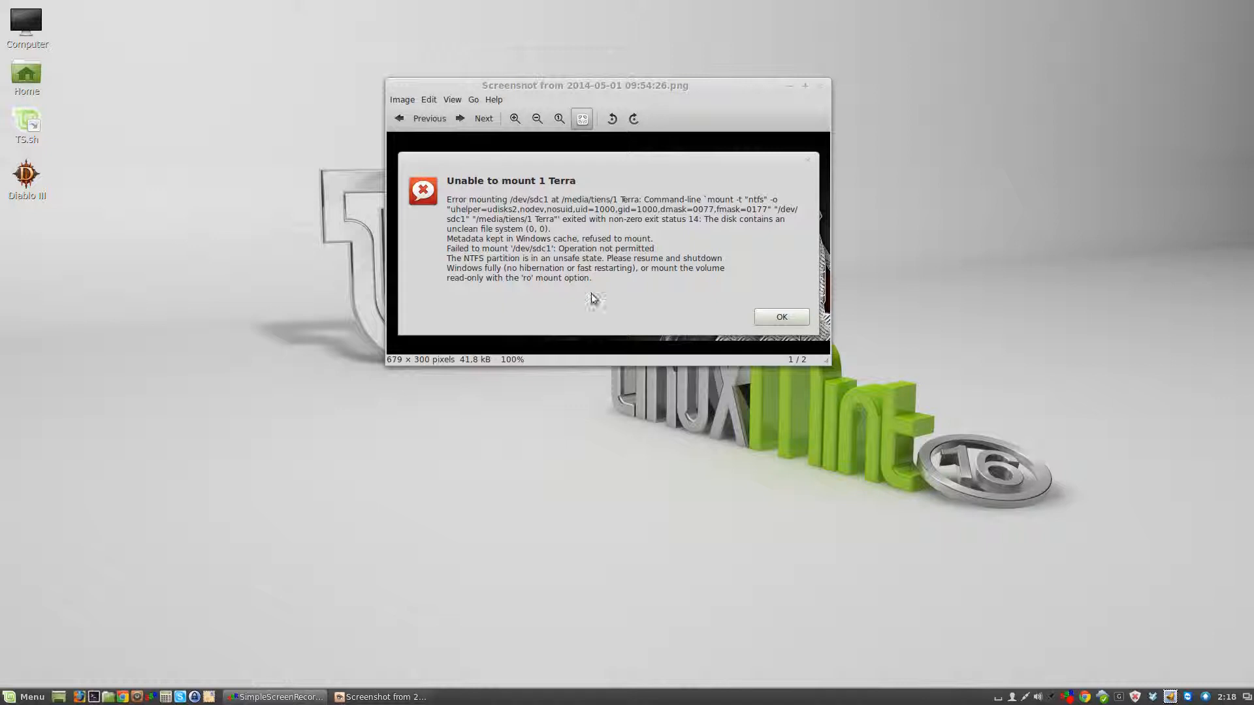
mouse_move(789, 147)
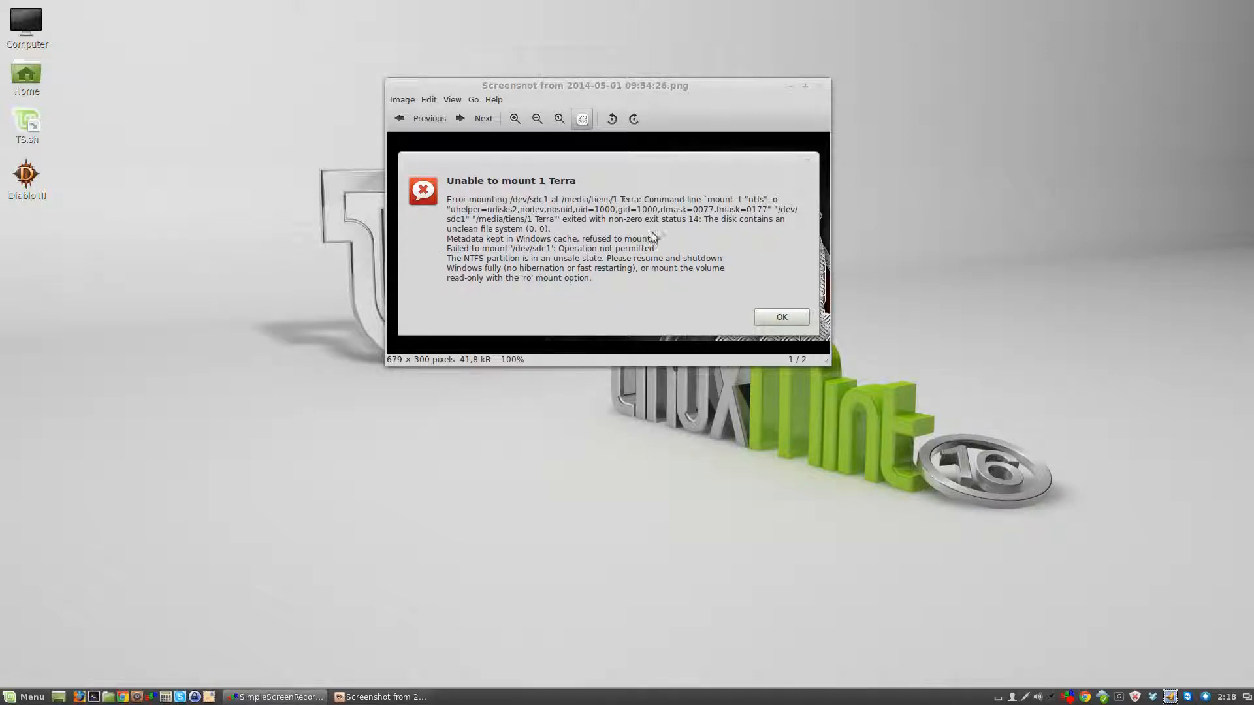
mouse_move(648, 99)
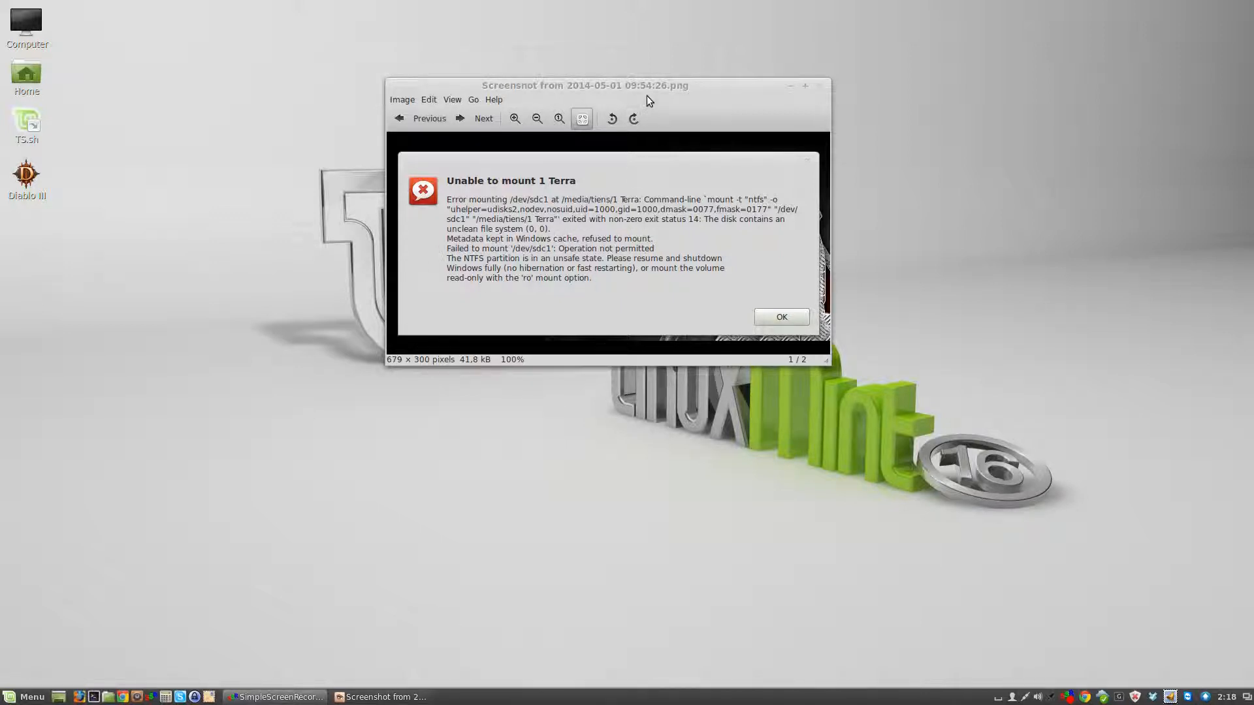
Step: Move the 1 Terra mount-error screenshot window down, then up and to the left
drag(584, 85, 583, 139)
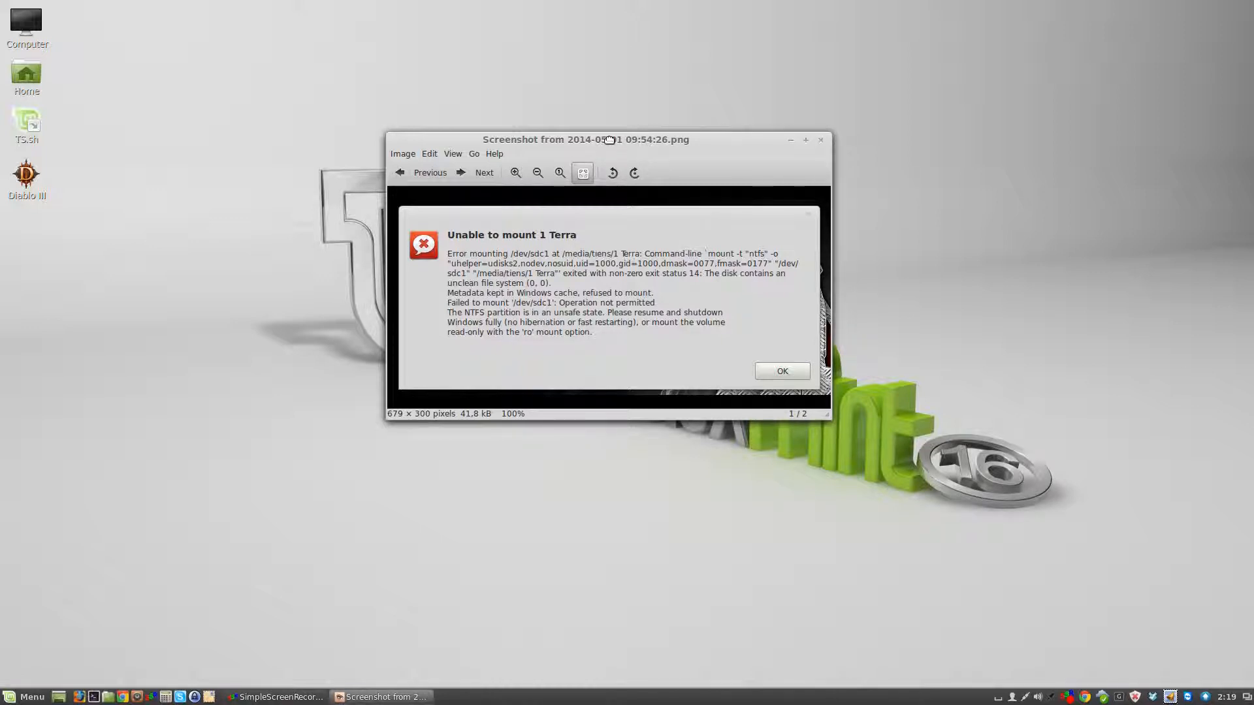
drag(584, 139, 542, 68)
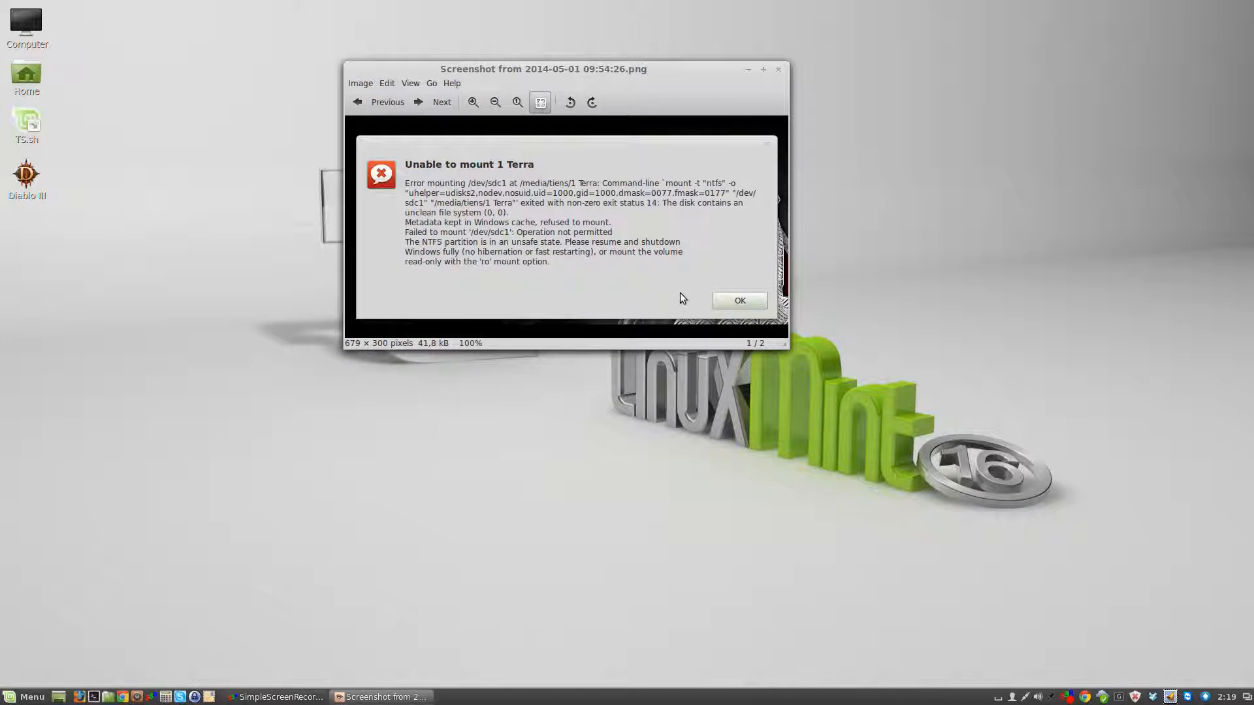
mouse_move(678, 271)
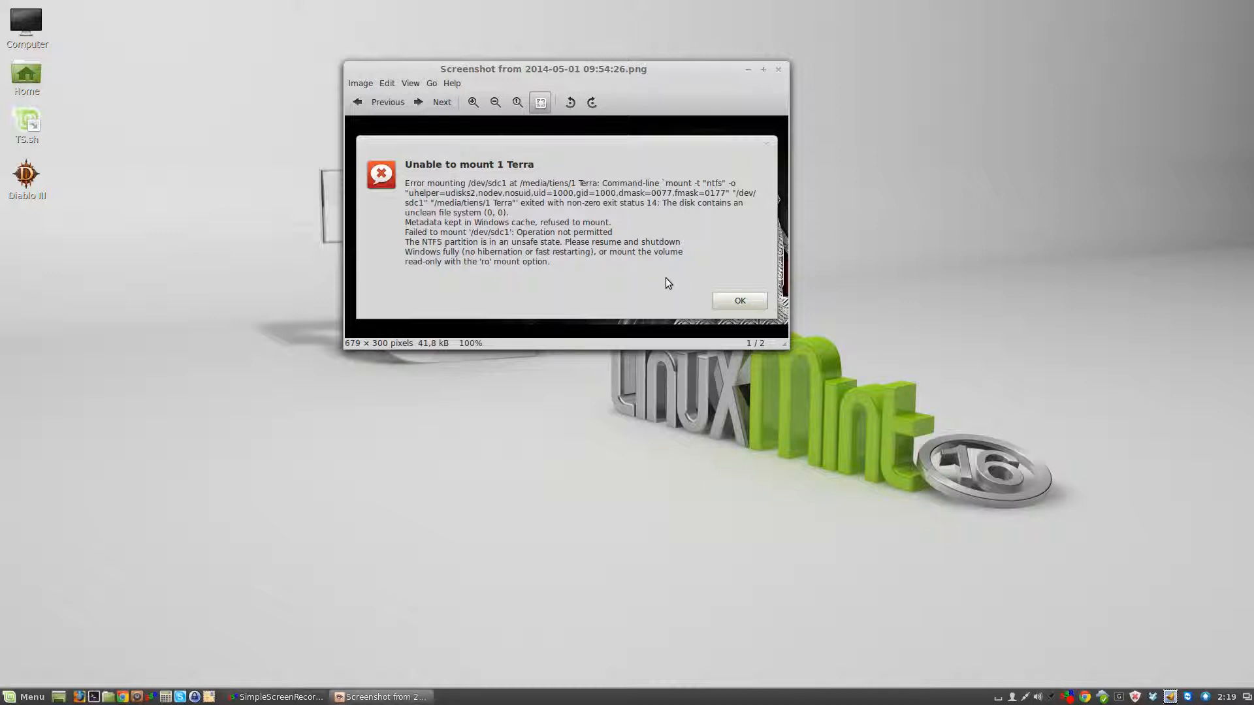
mouse_move(544, 301)
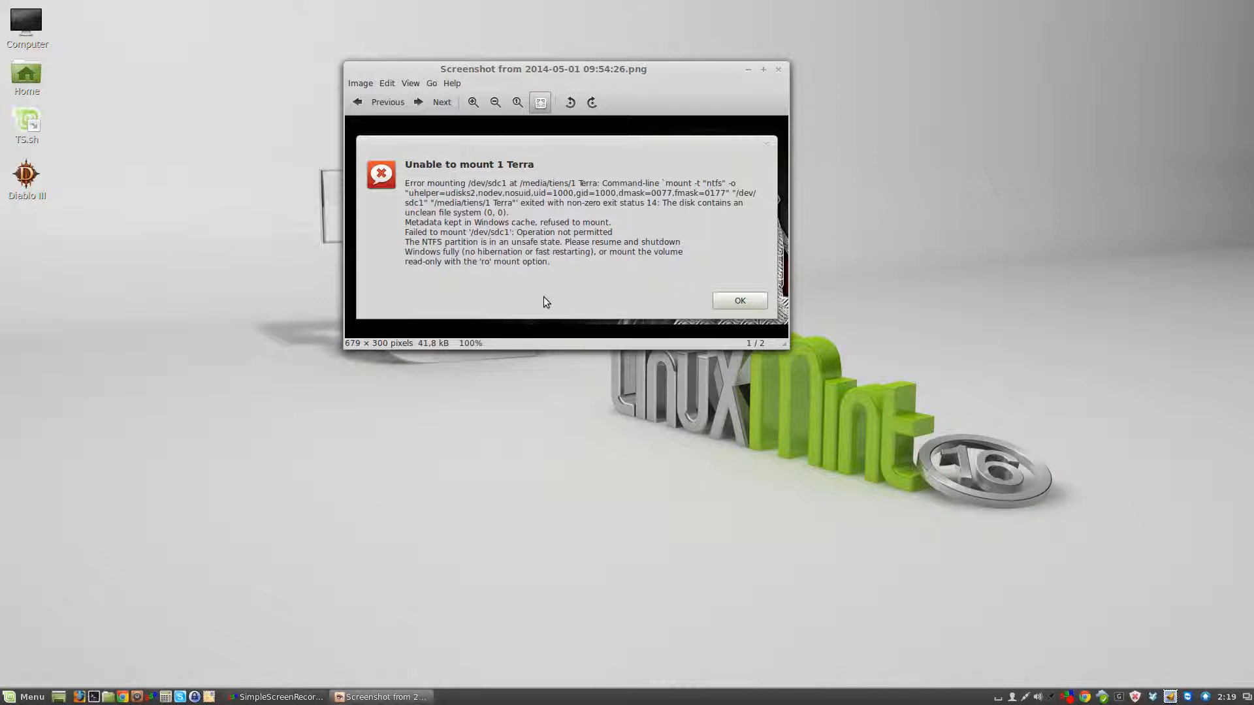
mouse_move(459, 280)
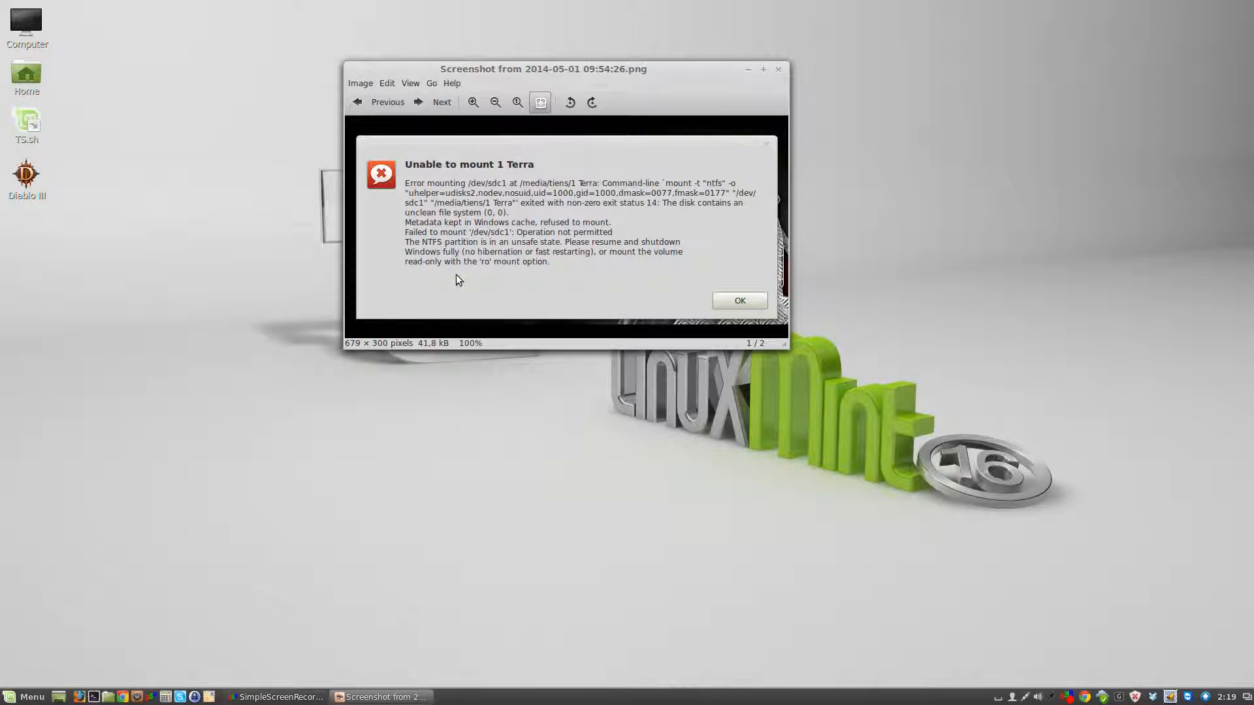
mouse_move(80, 682)
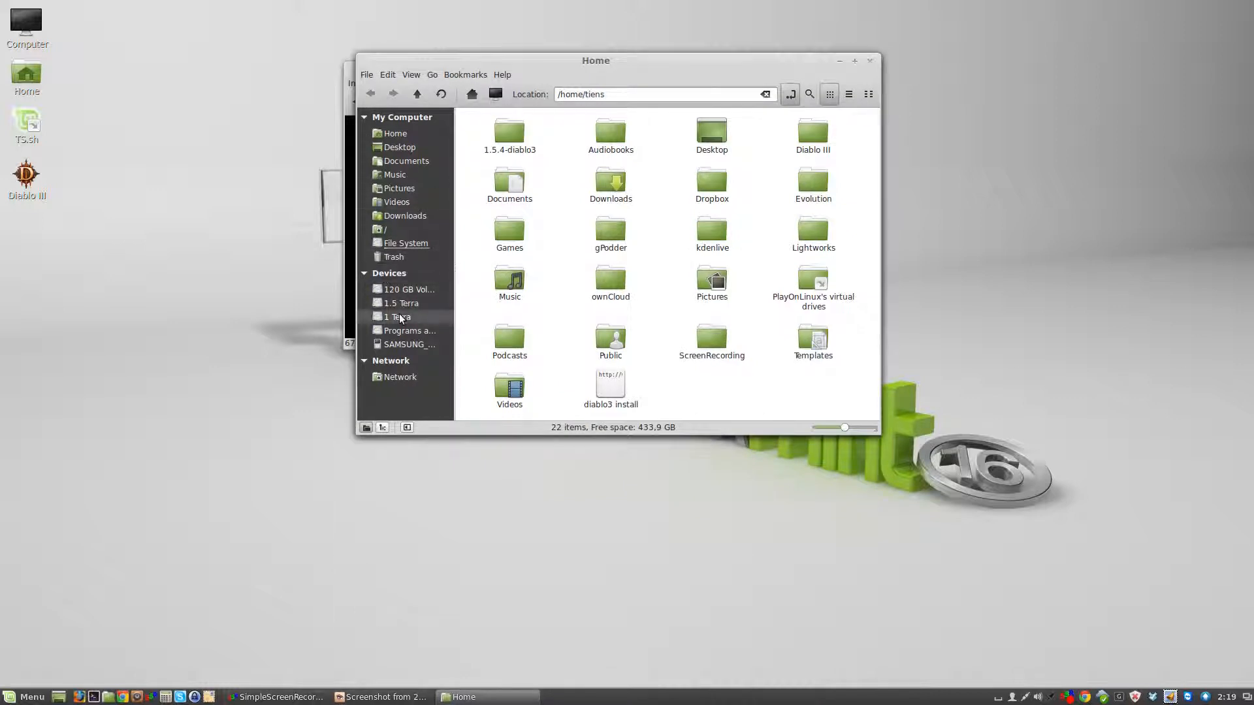
Step: Mount and open the 1.5 Terra drive from Nemo's Devices sidebar
click(400, 303)
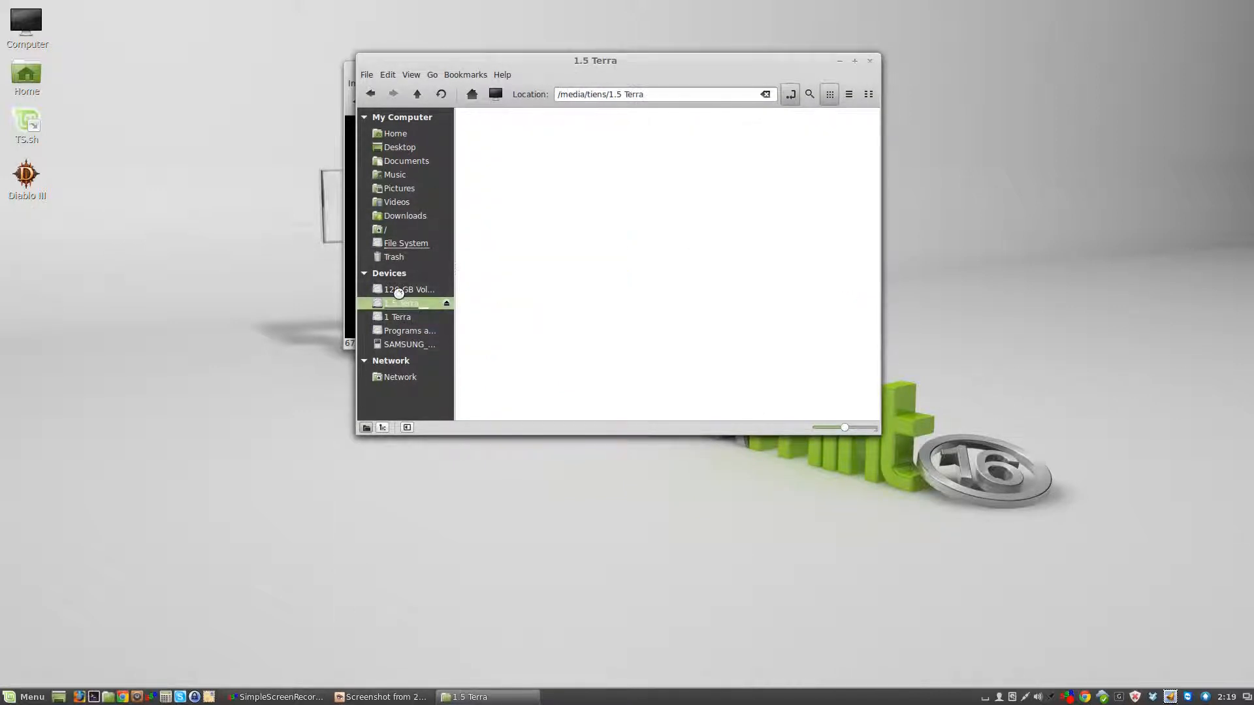
click(407, 290)
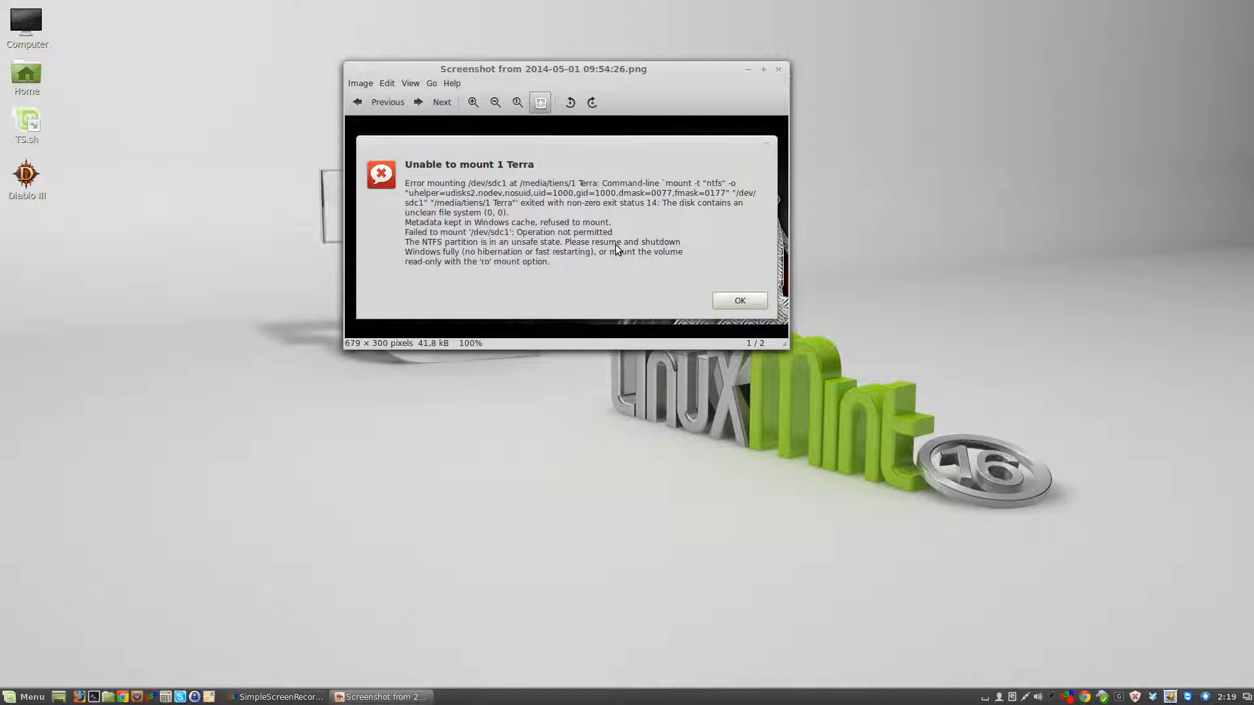
mouse_move(628, 238)
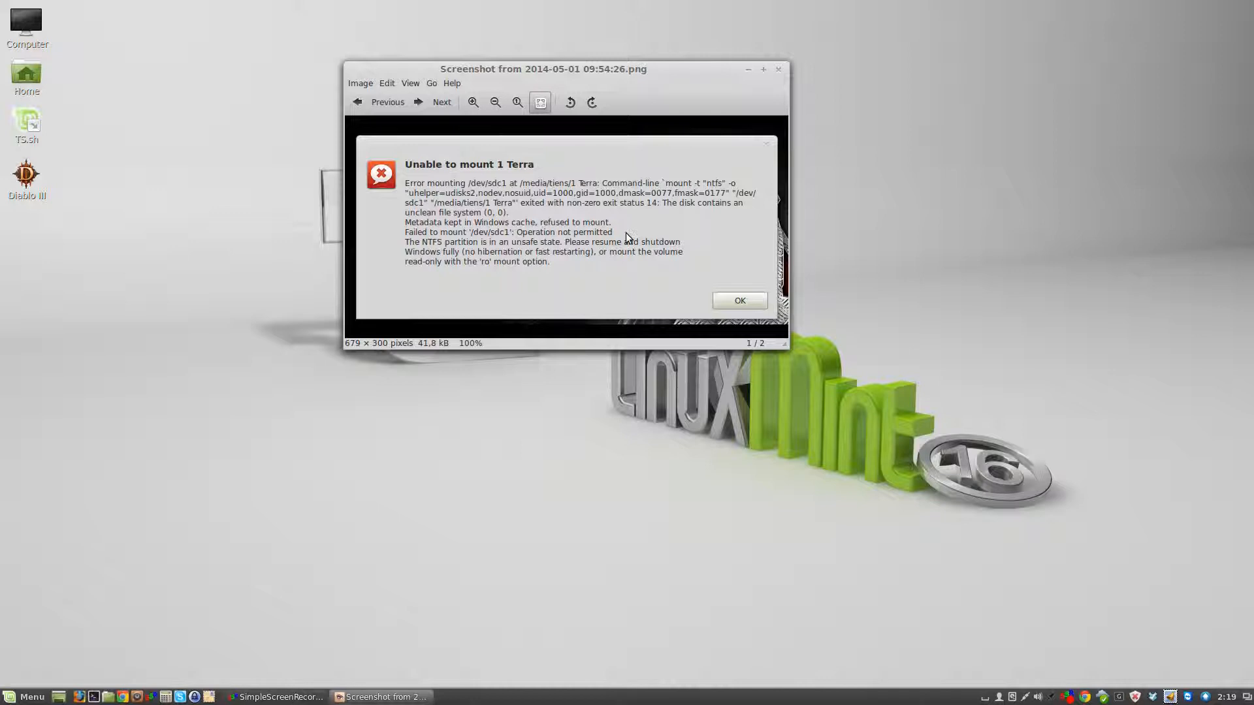
mouse_move(588, 229)
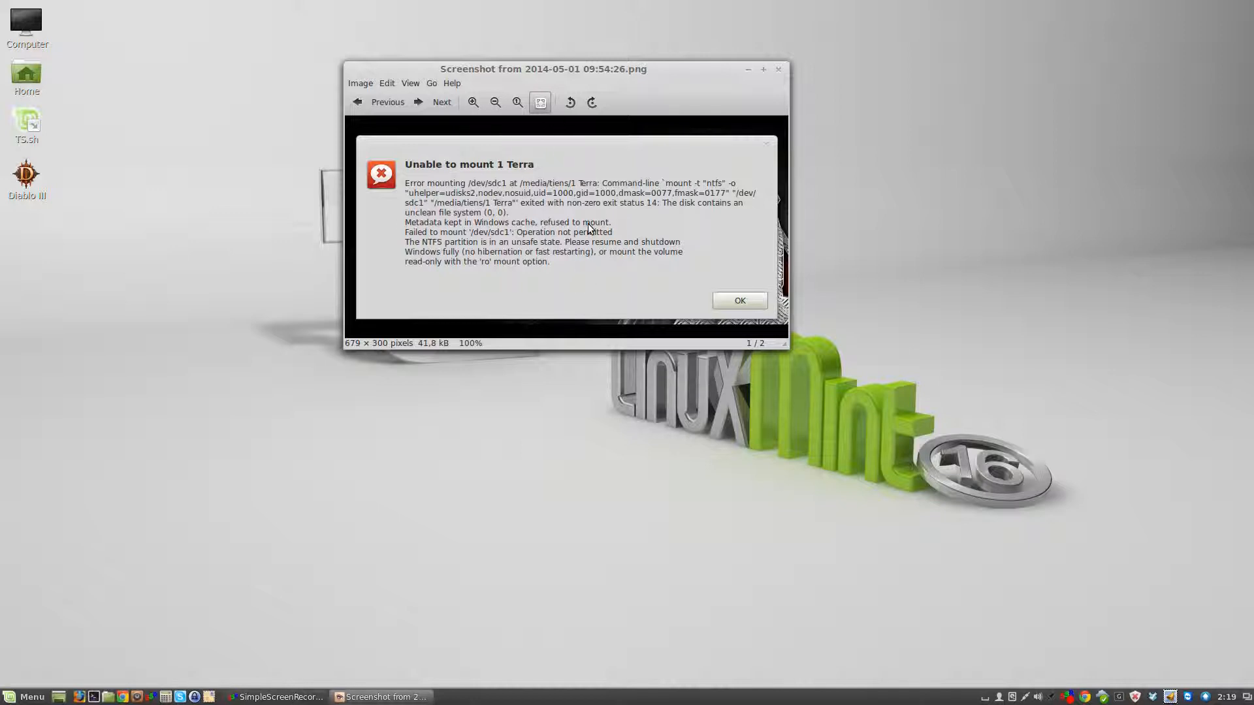
mouse_move(680, 185)
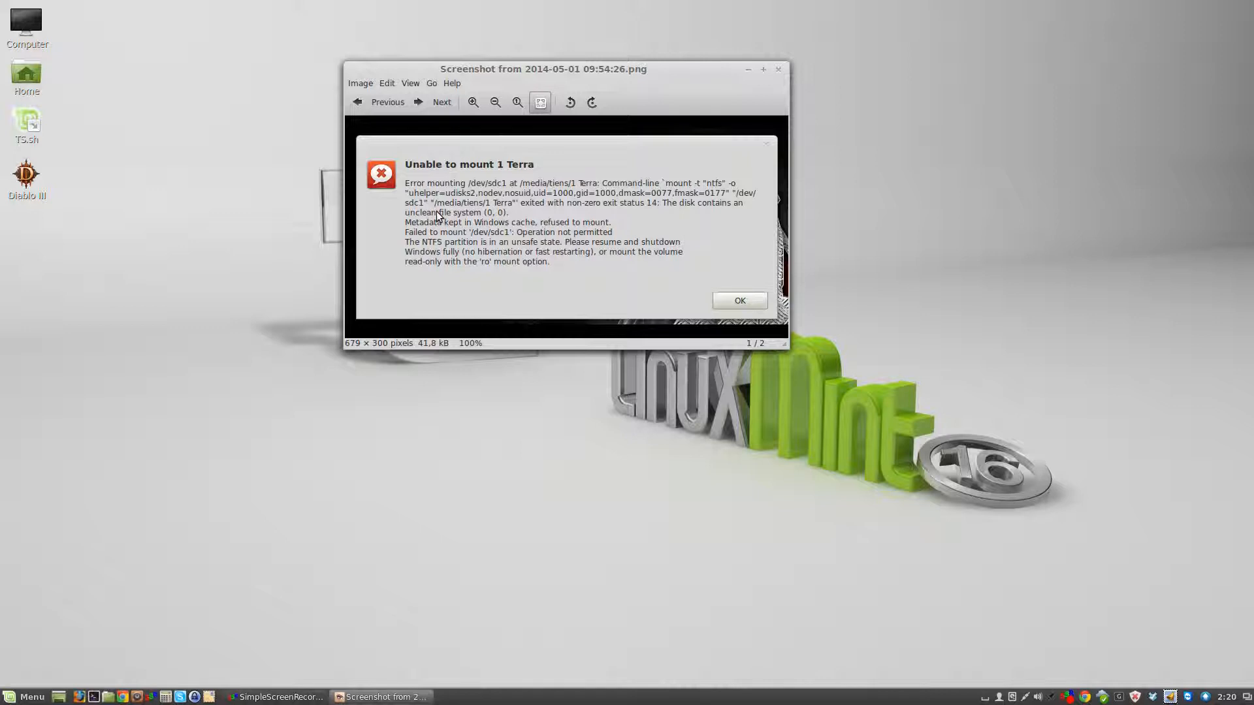
mouse_move(613, 267)
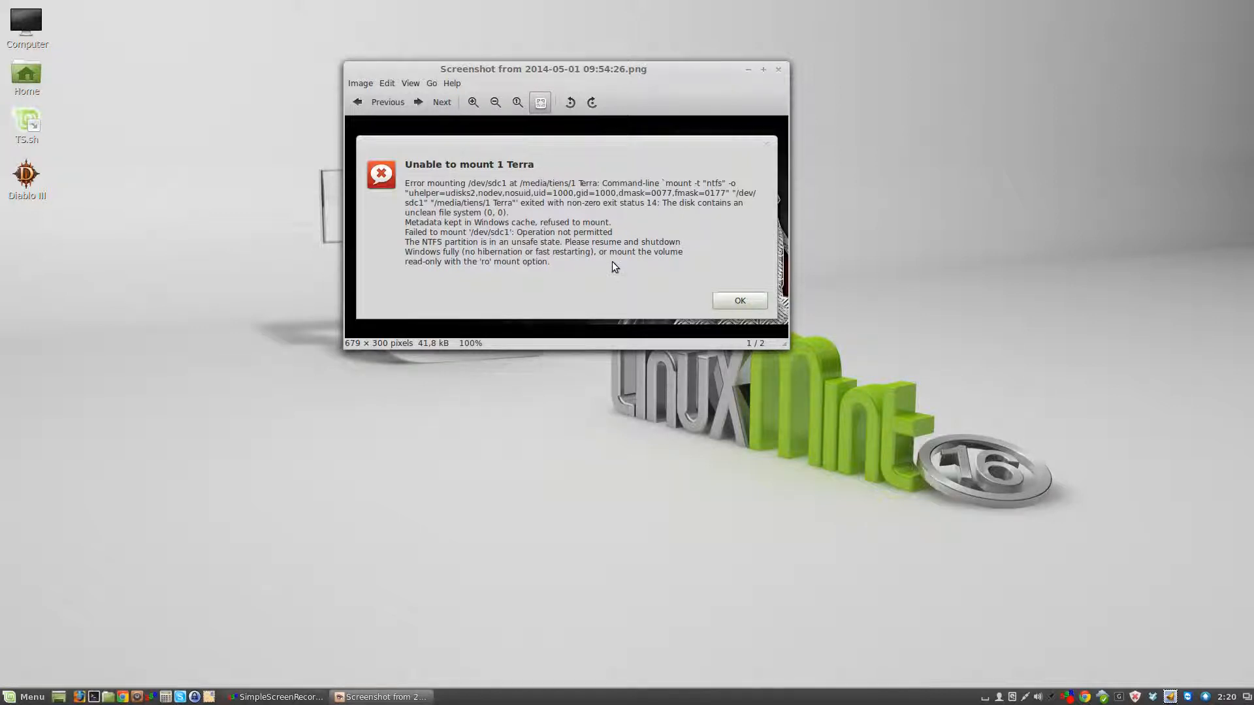
mouse_move(279, 288)
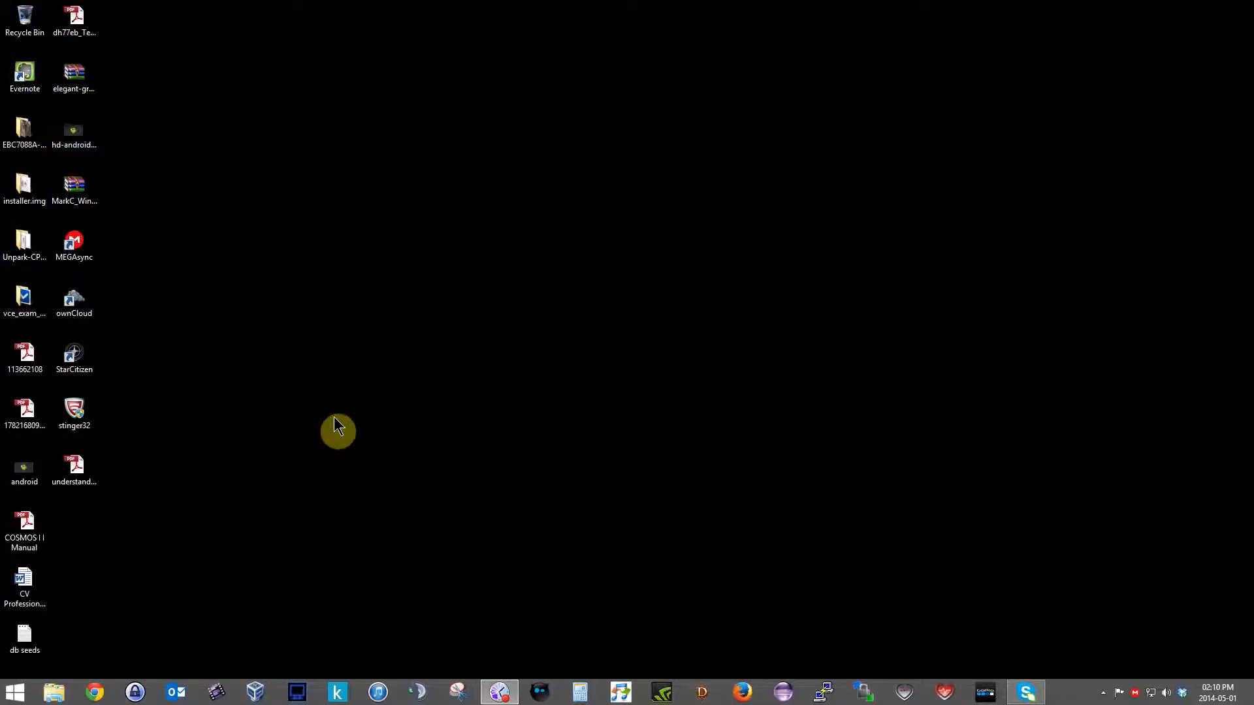
mouse_move(495, 360)
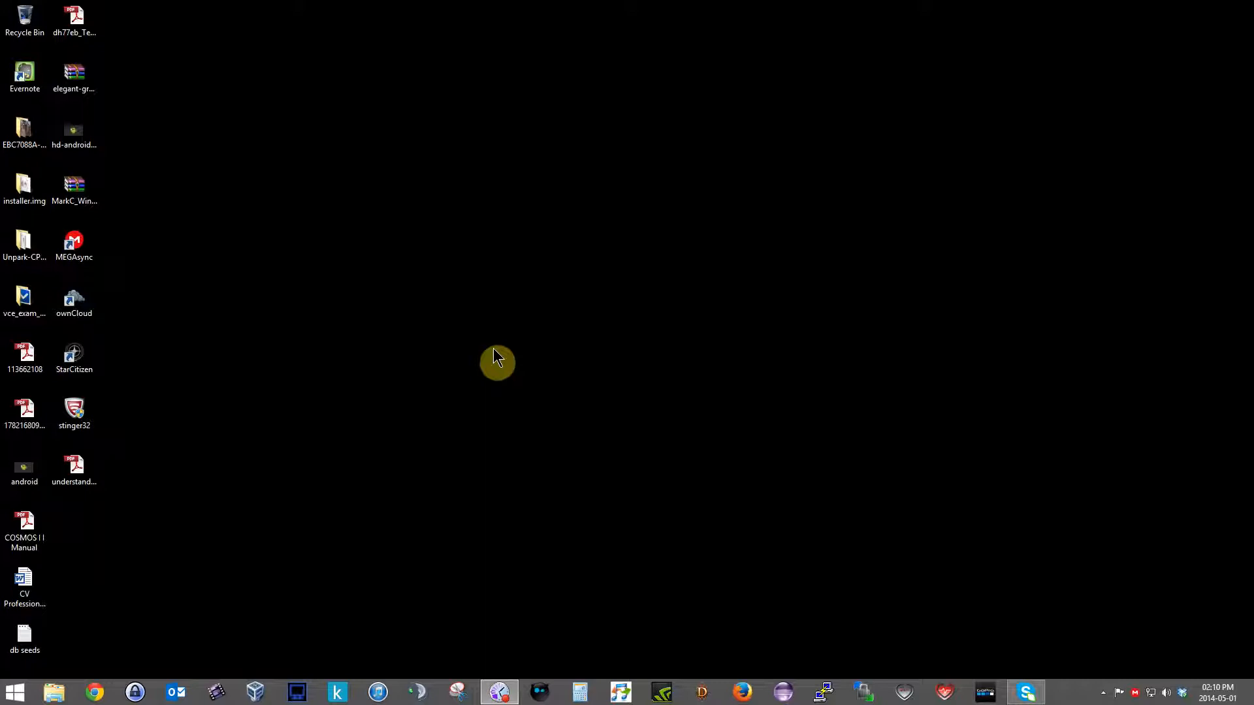
mouse_move(948, 530)
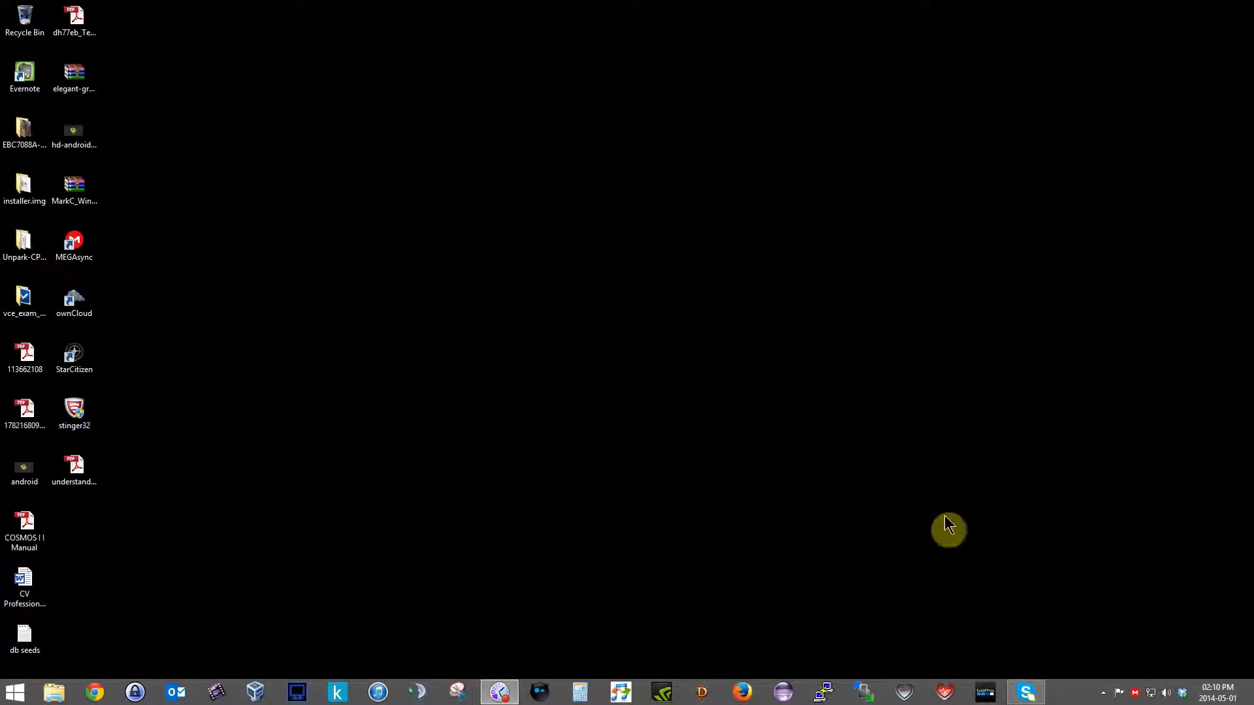
Step: Bring up the Windows 8 Charms bar on the desktop
click(14, 692)
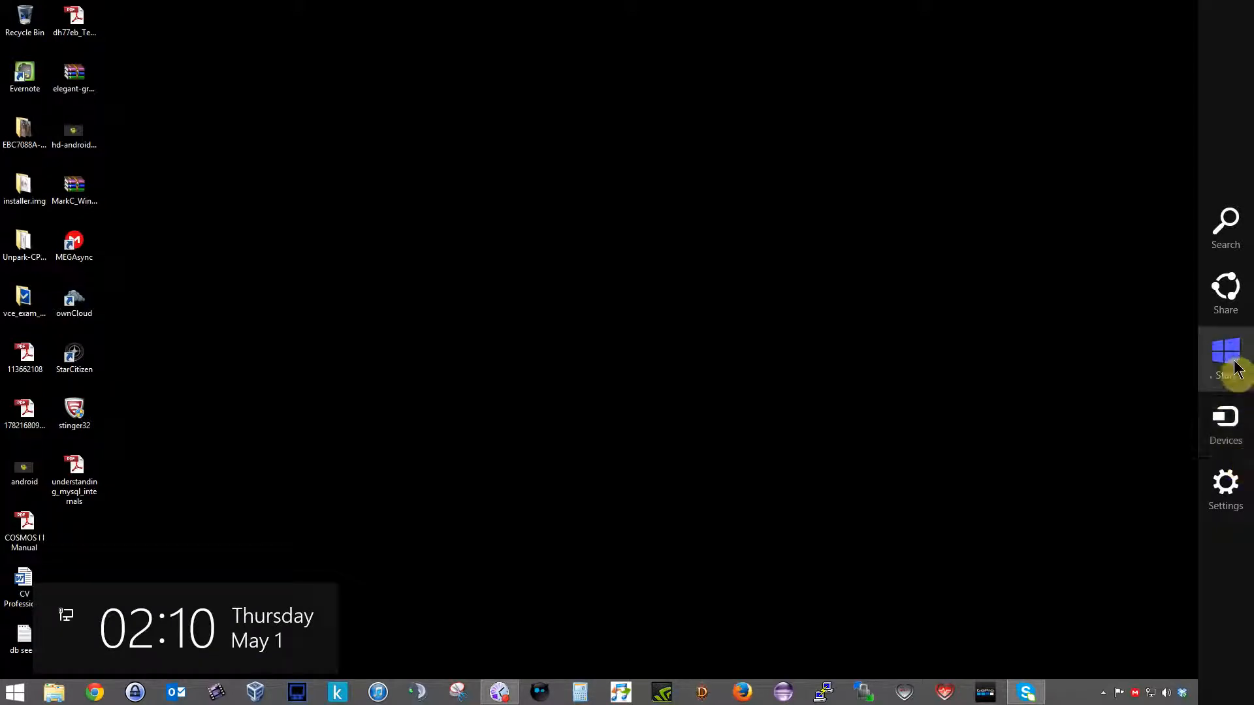
Step: Open Control Panel from the Settings charm
click(1224, 488)
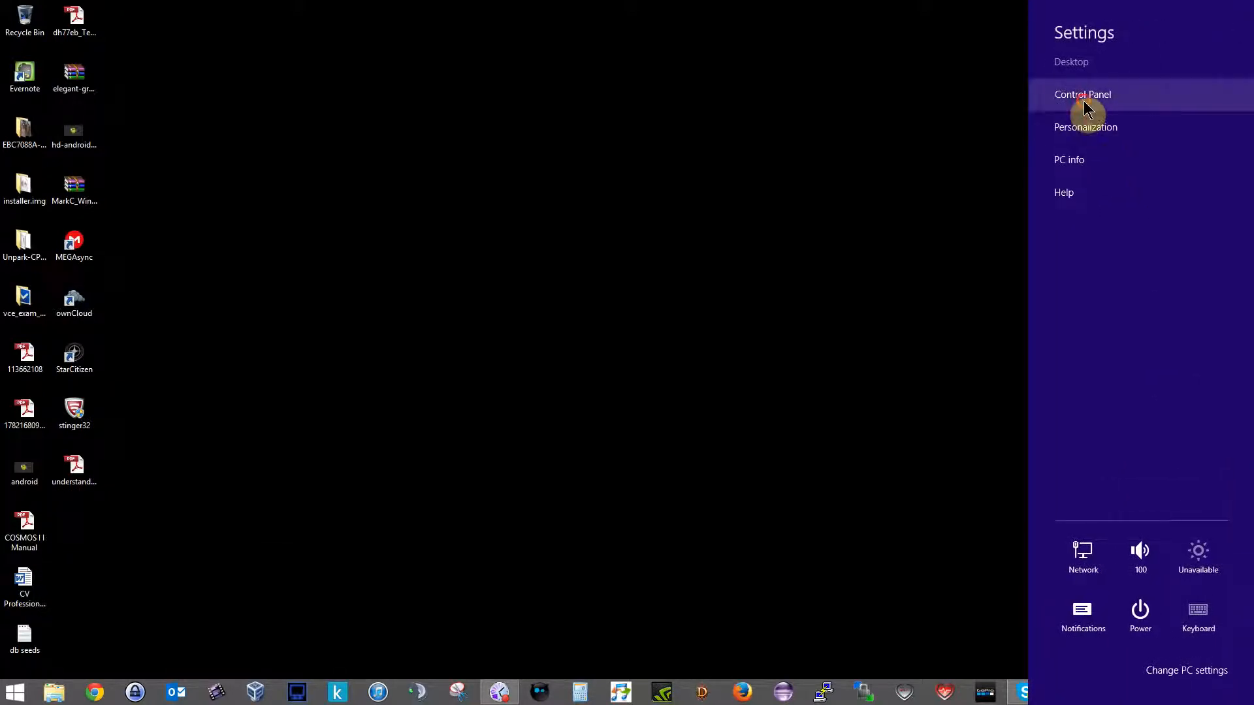
click(1083, 94)
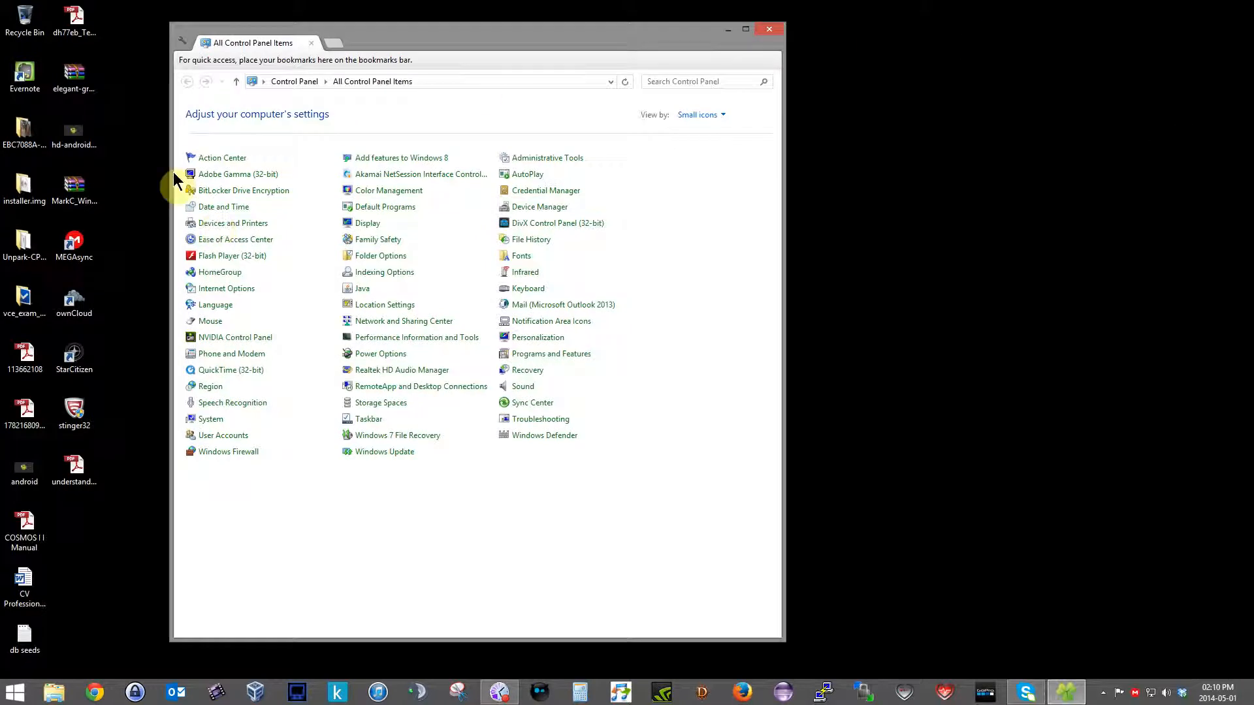
mouse_move(631, 311)
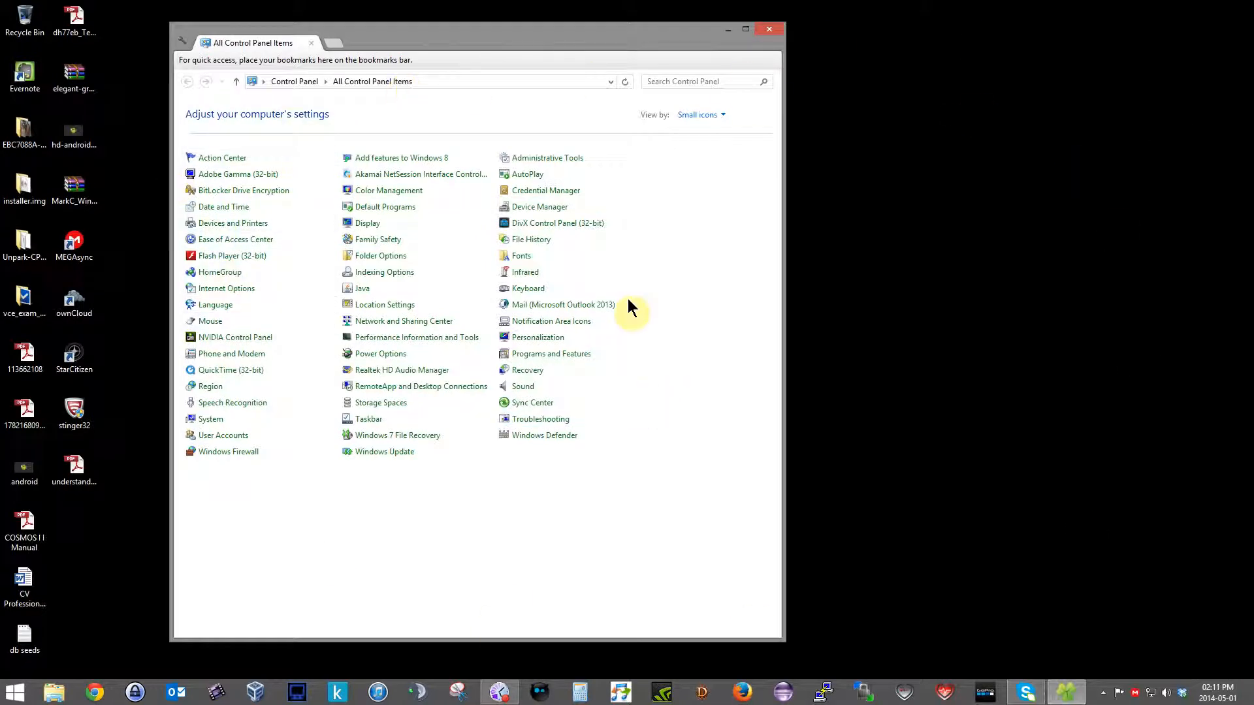
mouse_move(381, 354)
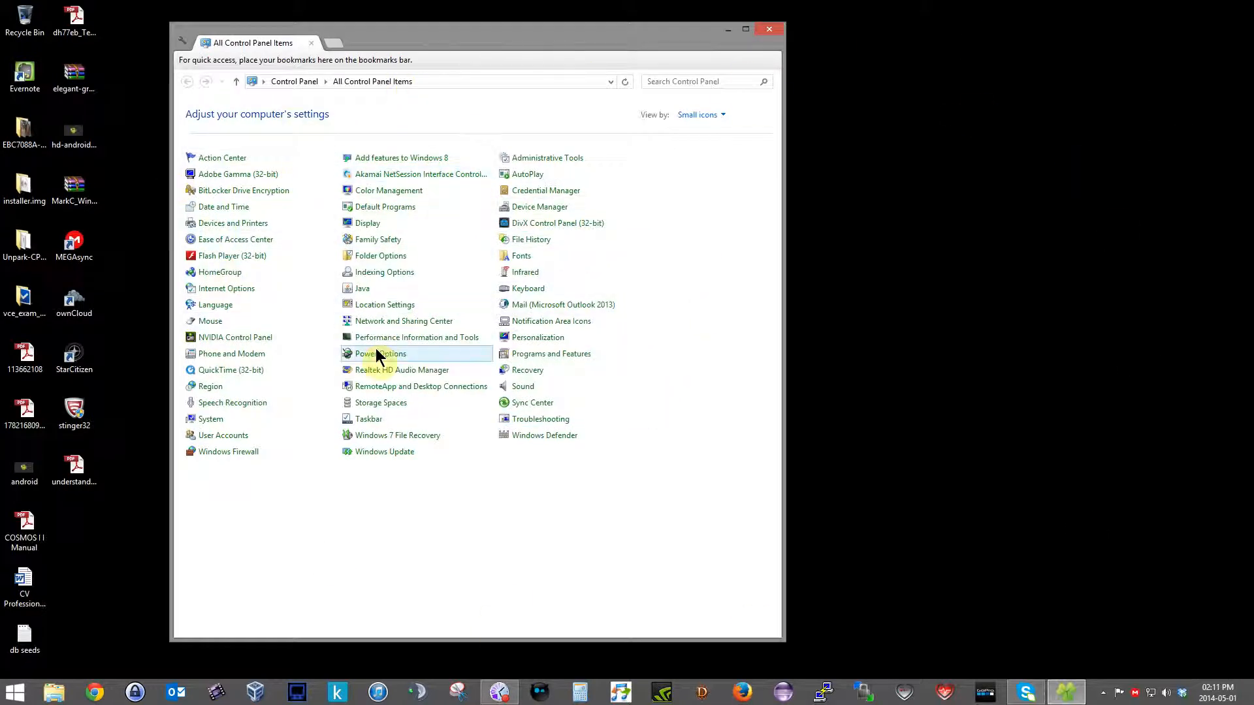
Step: Open Power Options and its 'Choose what the power button does' page
click(381, 353)
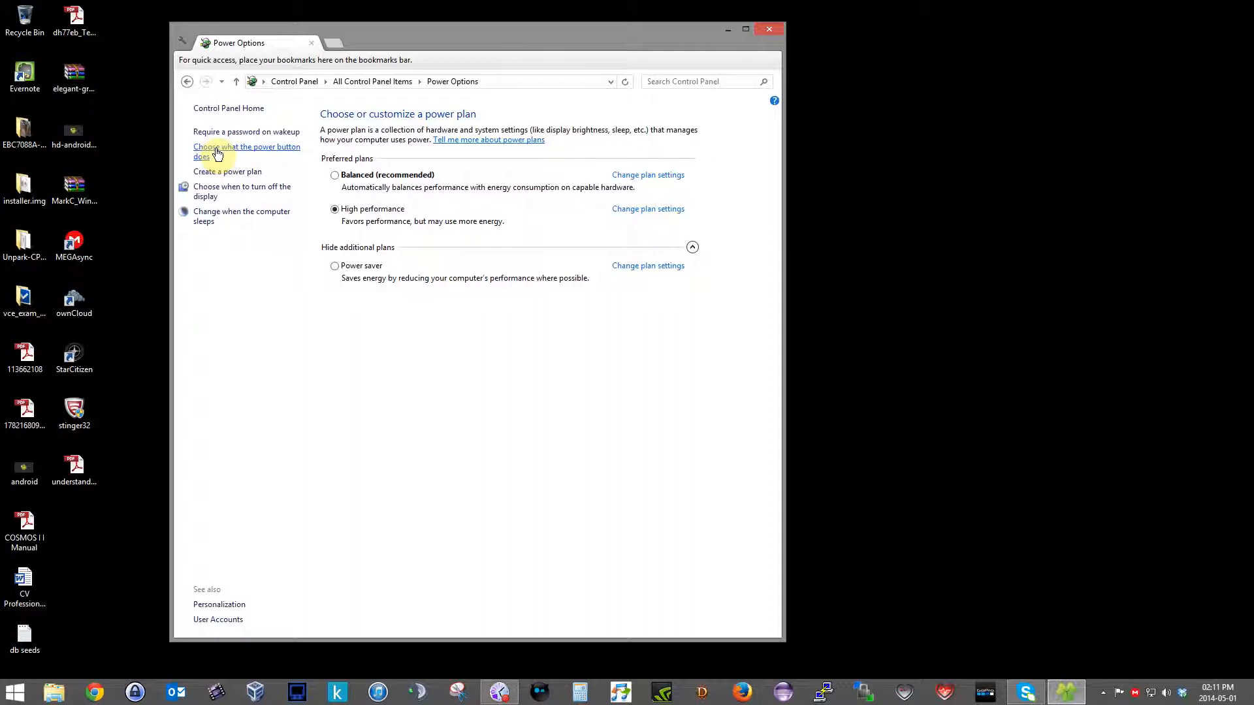
mouse_move(570, 460)
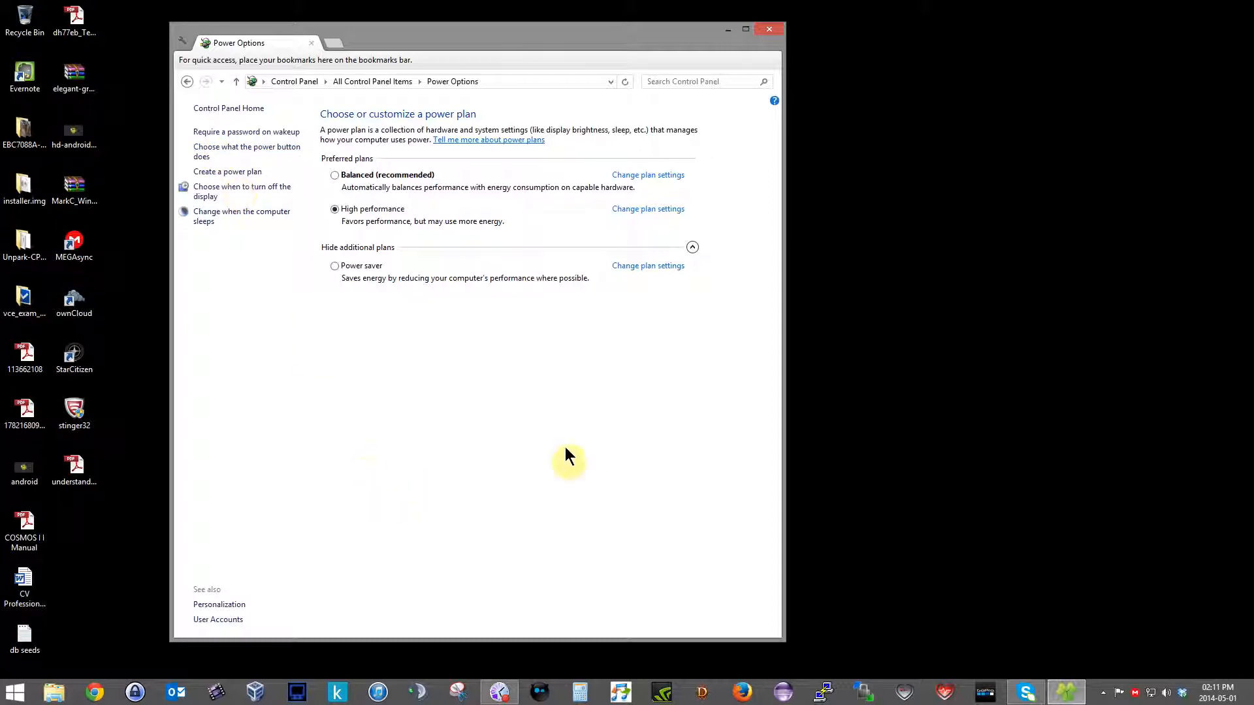
mouse_move(471, 520)
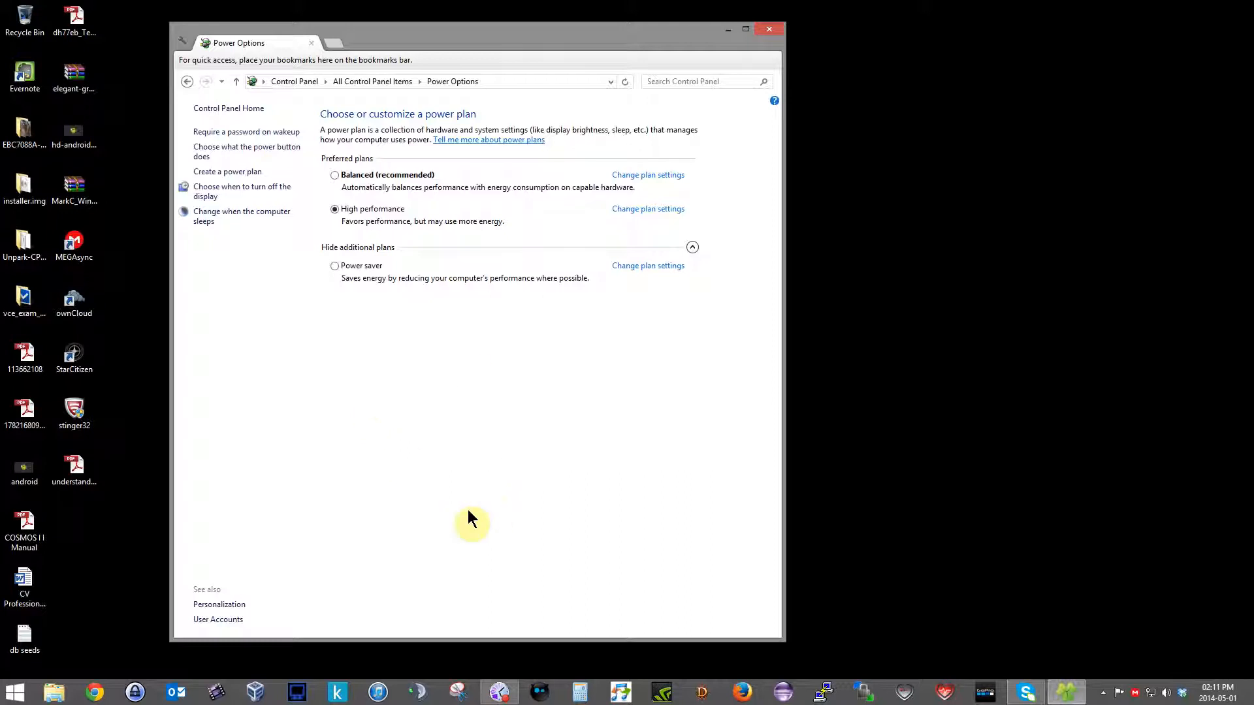
mouse_move(400, 480)
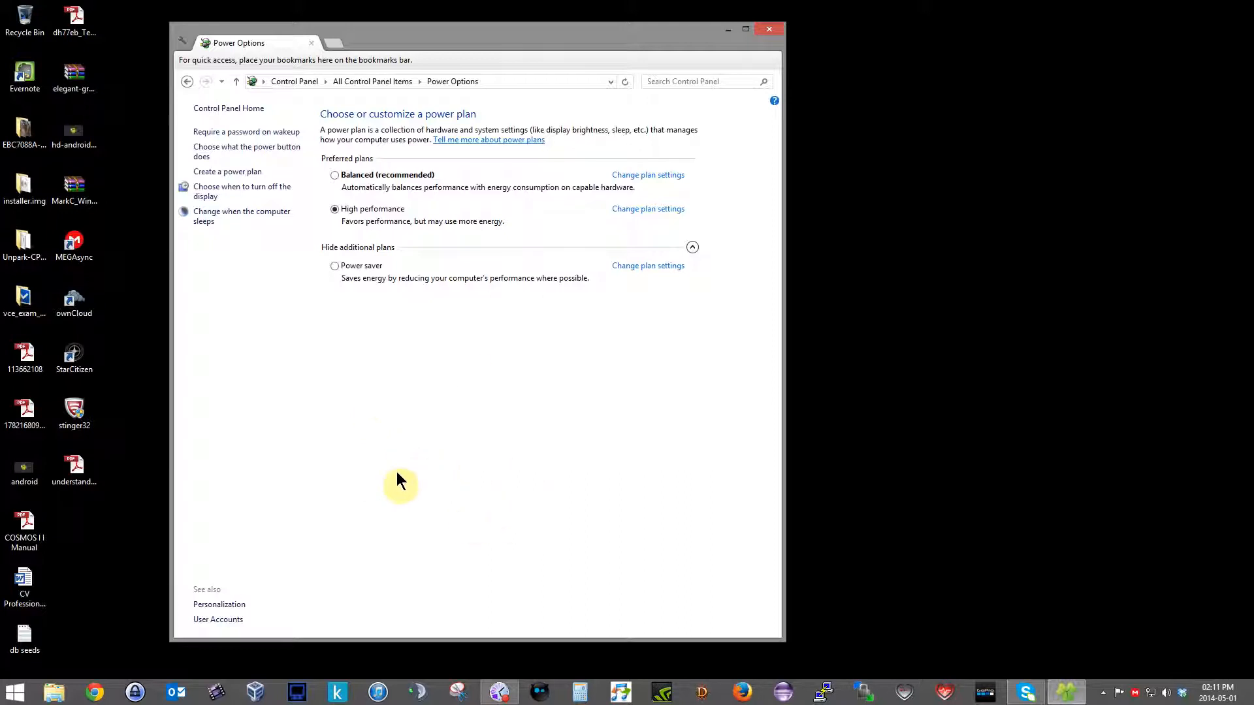
mouse_move(259, 150)
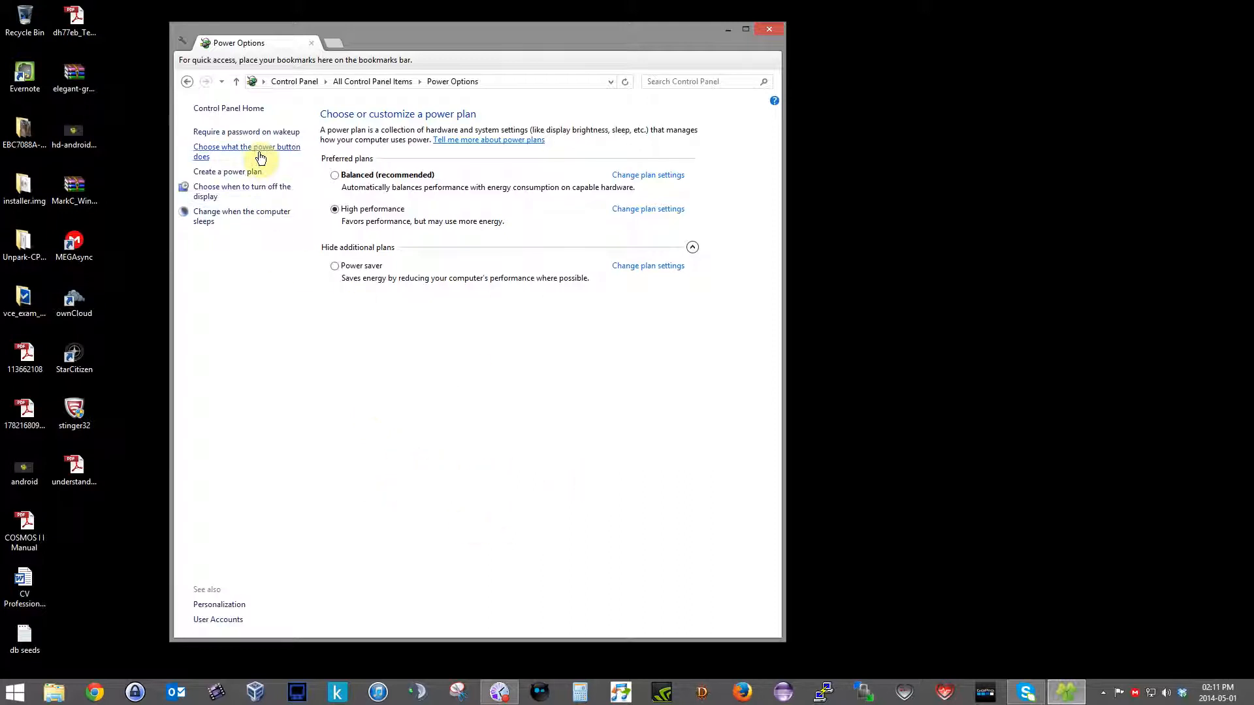
click(246, 151)
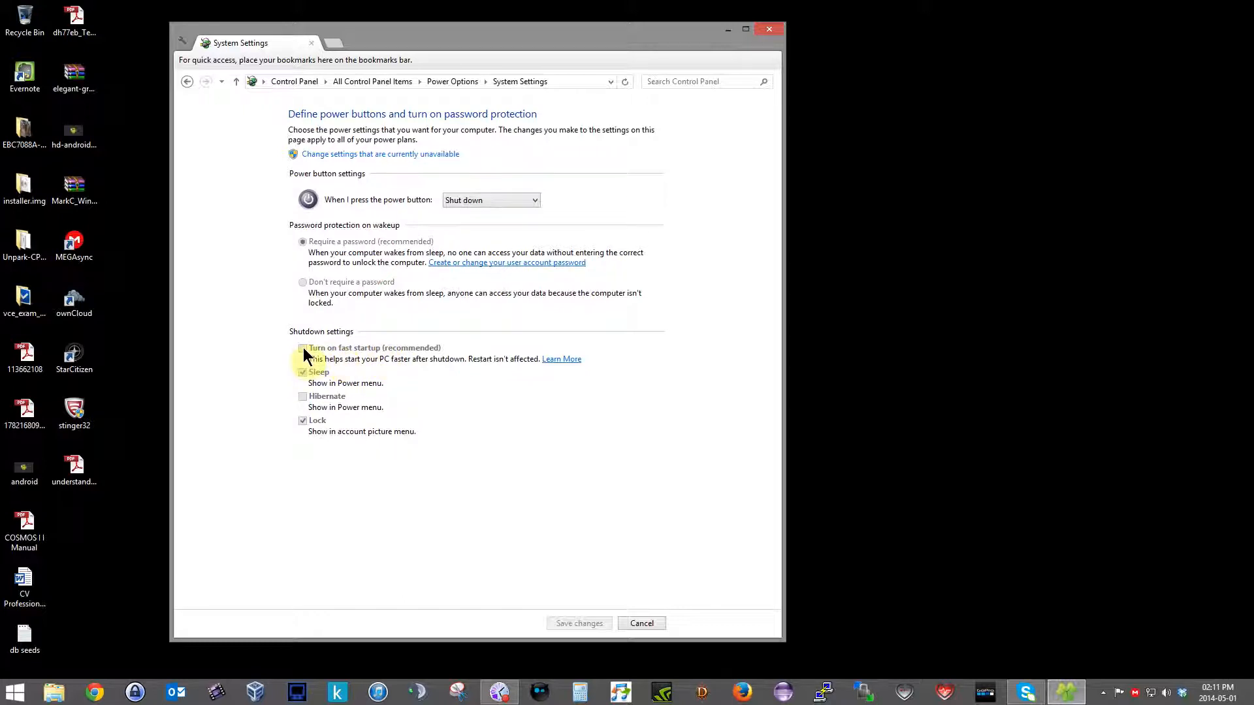
mouse_move(446, 354)
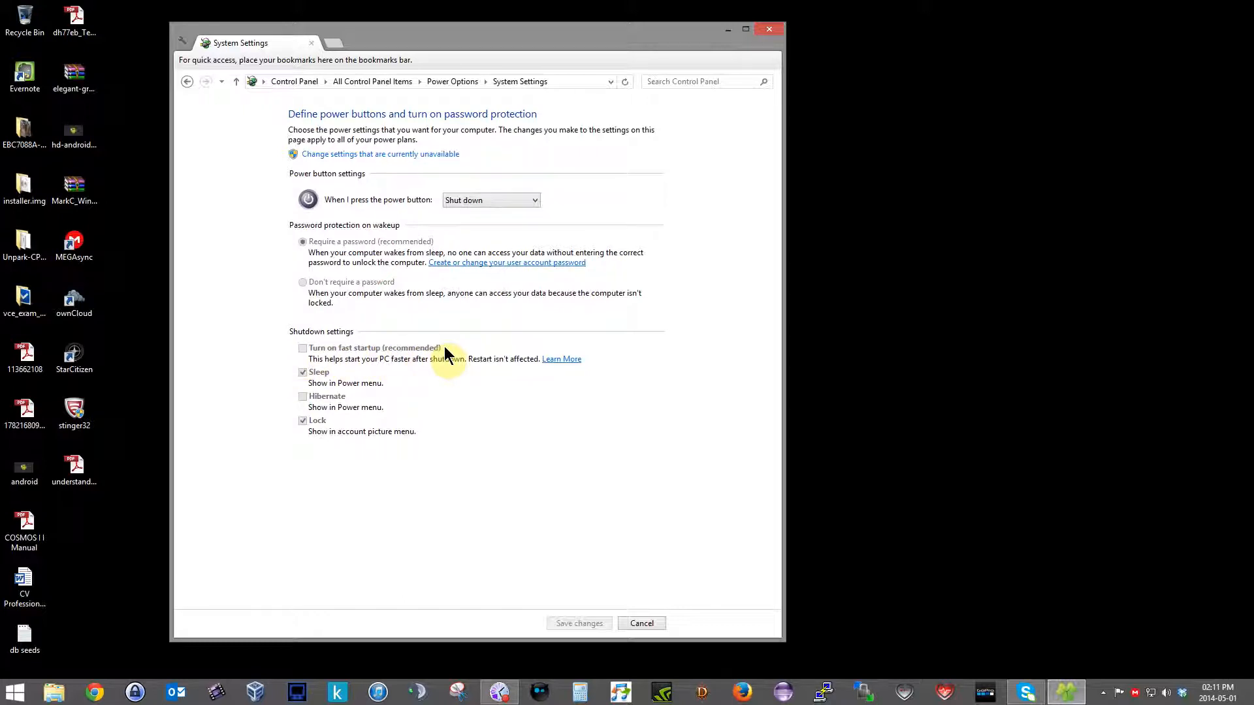
mouse_move(376, 184)
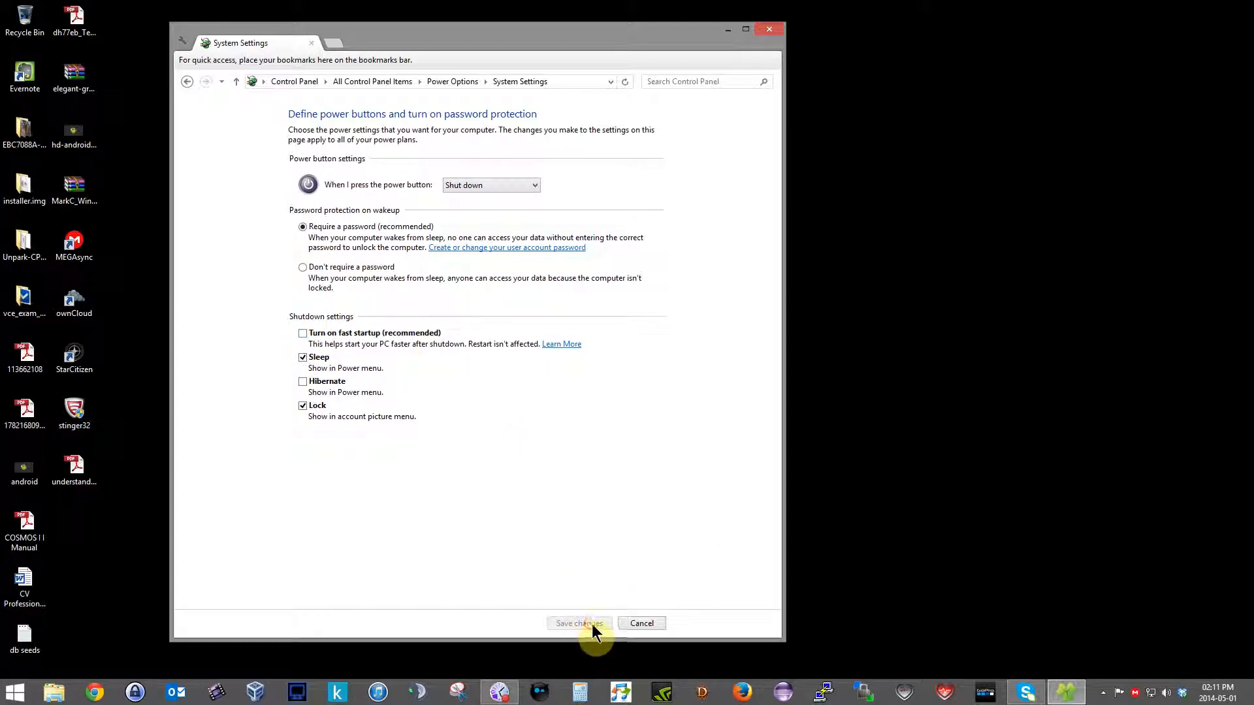
mouse_move(734, 414)
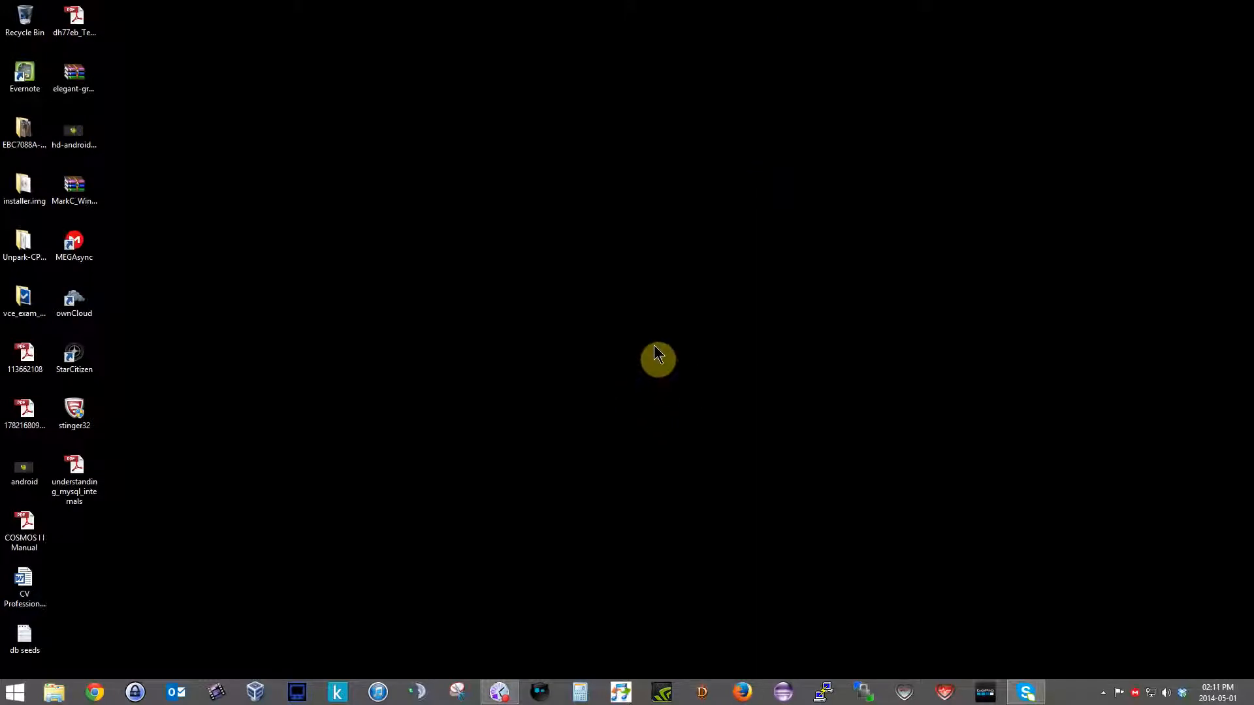
mouse_move(584, 349)
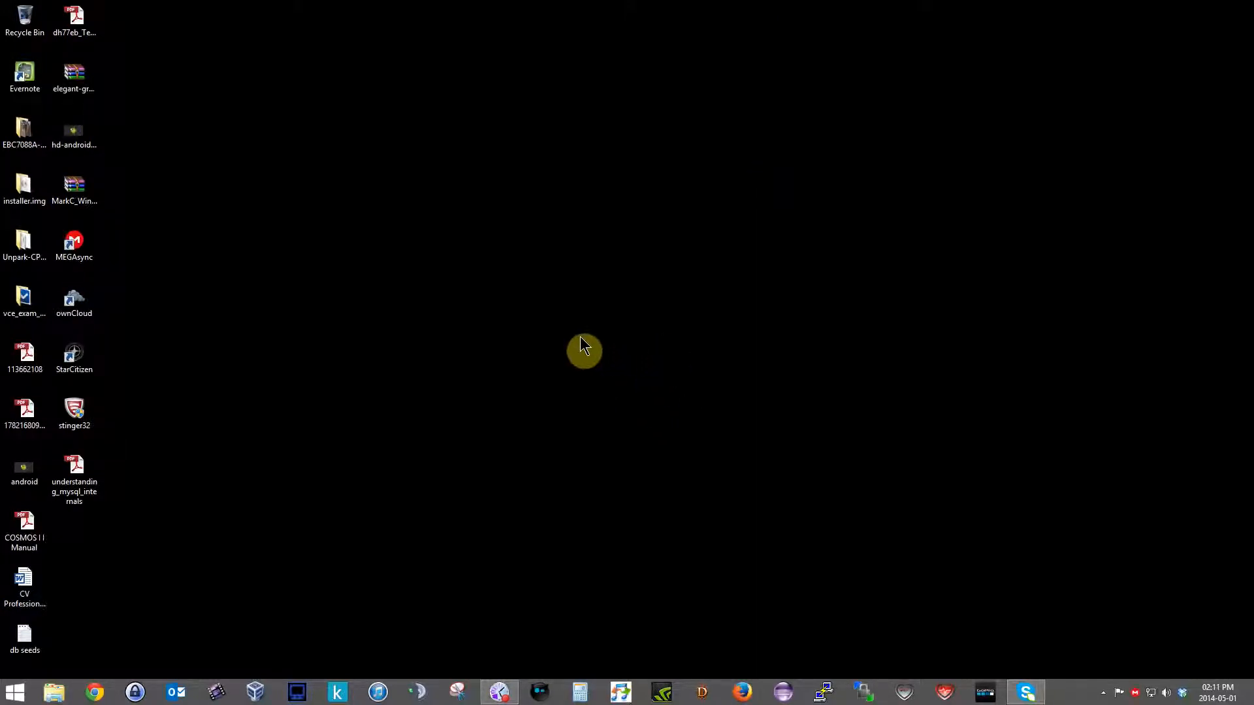
mouse_move(621, 307)
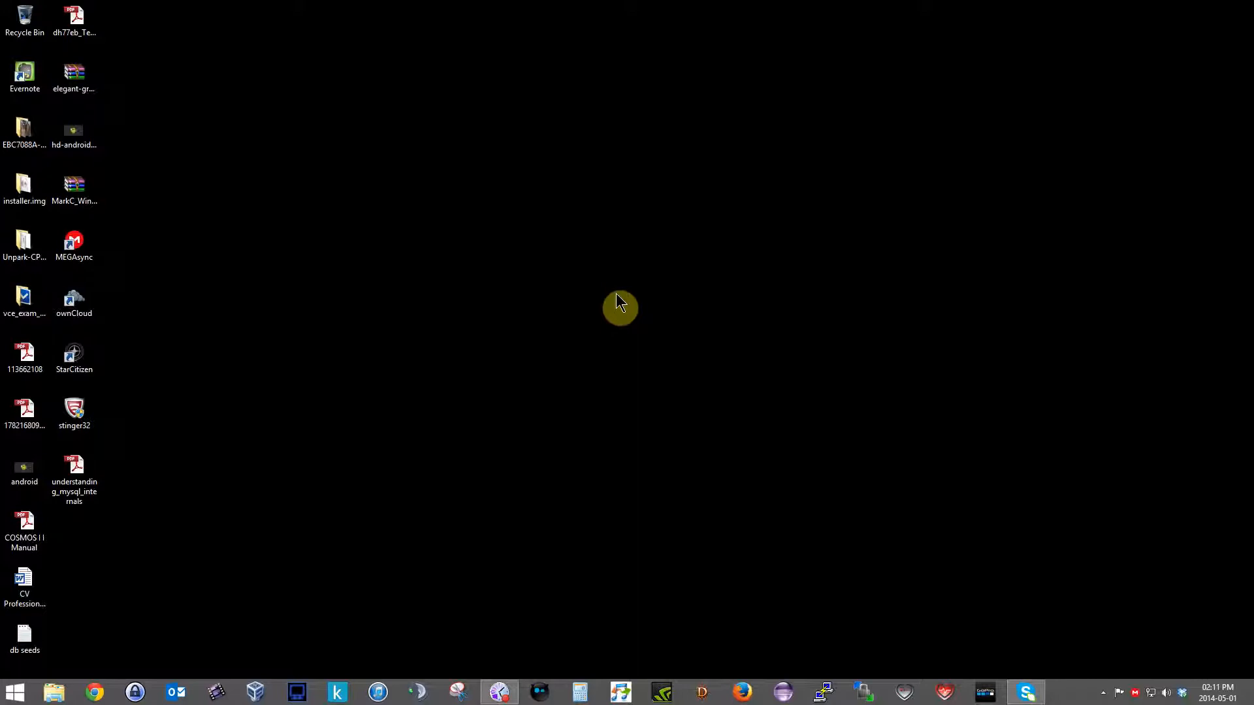
mouse_move(616, 313)
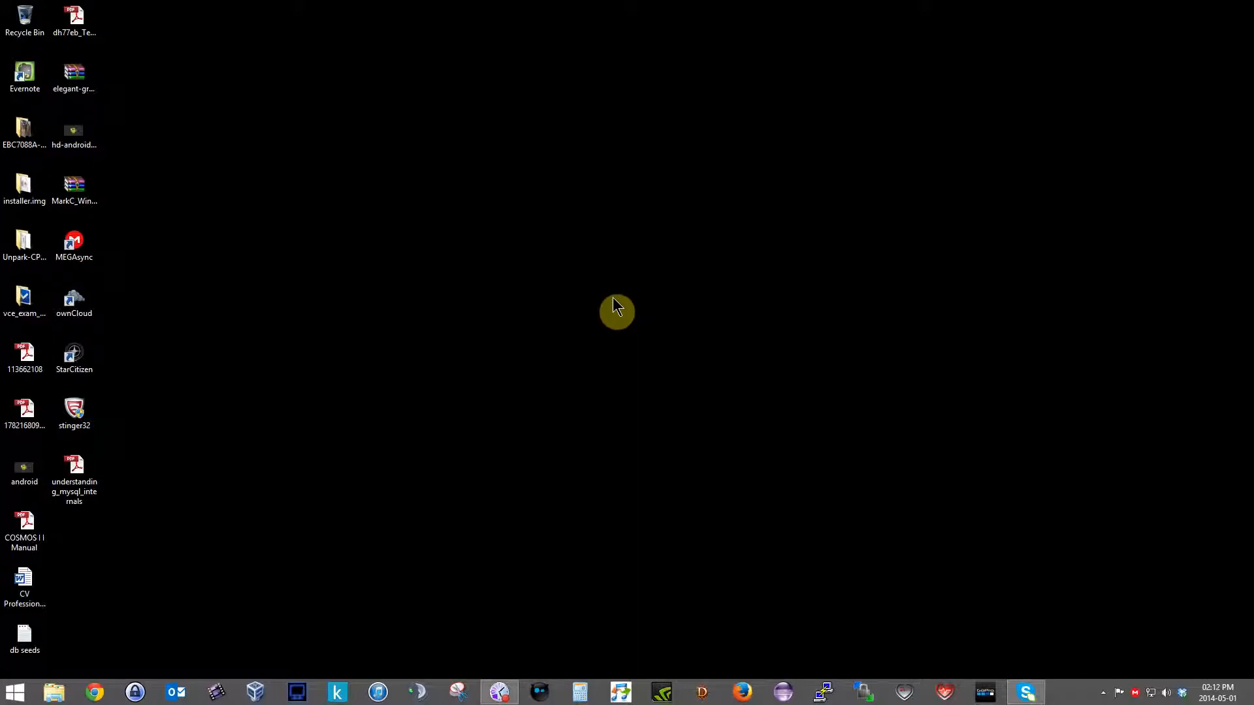